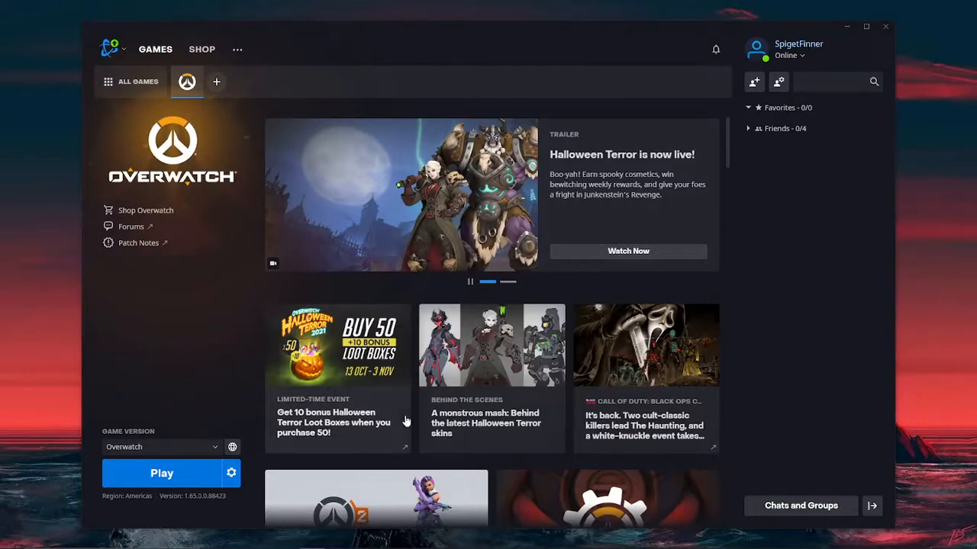
{"action": "mouse_move", "coordinate": [394, 450]}
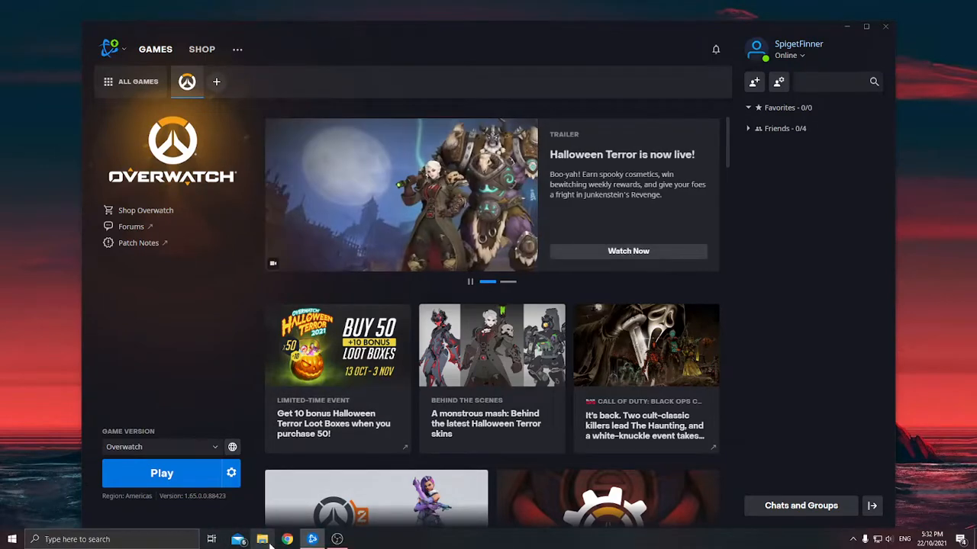
Reach Documents > Overwatch > Settings and open Settings_v0.ini maximised in Notepad
{"action": "left_click", "coordinate": [262, 540]}
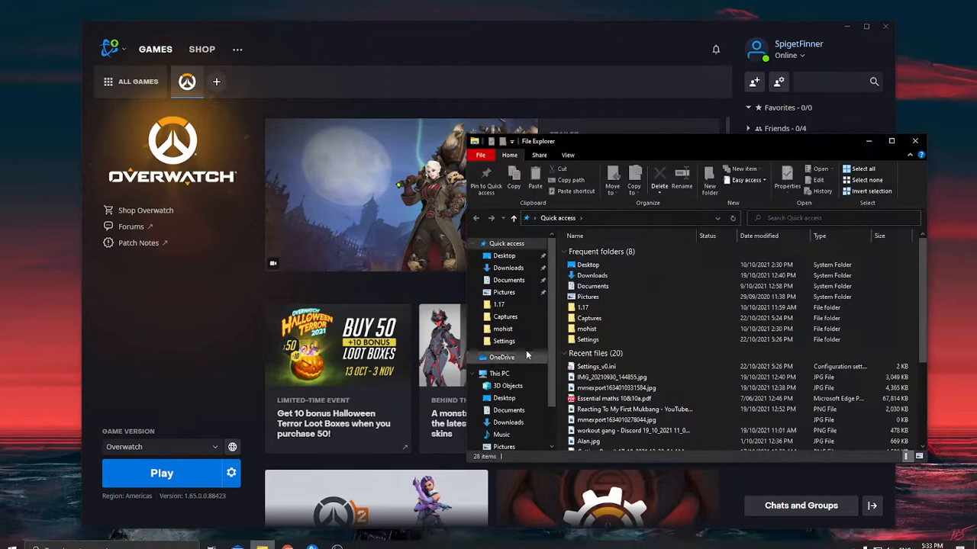
{"action": "left_click", "coordinate": [508, 280]}
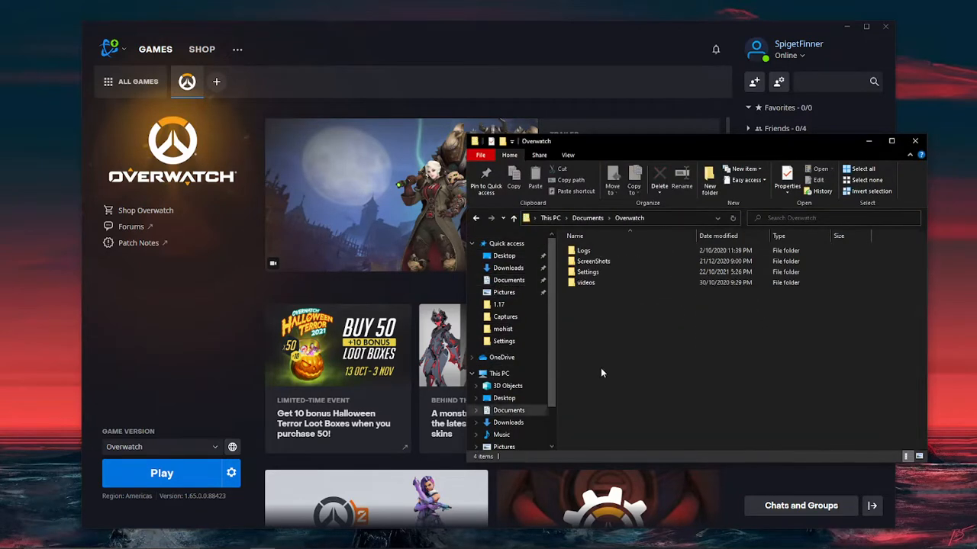
{"action": "double_click", "coordinate": [588, 272]}
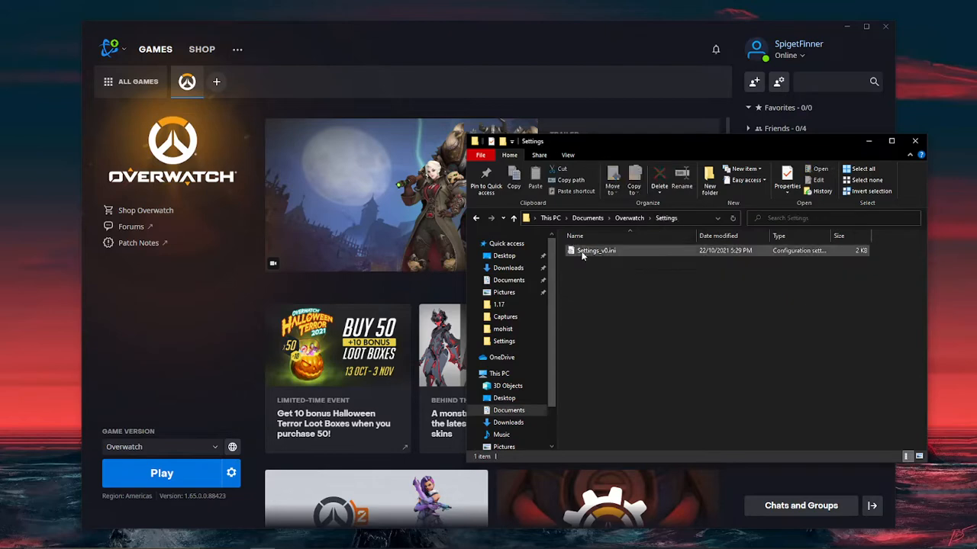
{"action": "double_click", "coordinate": [597, 251]}
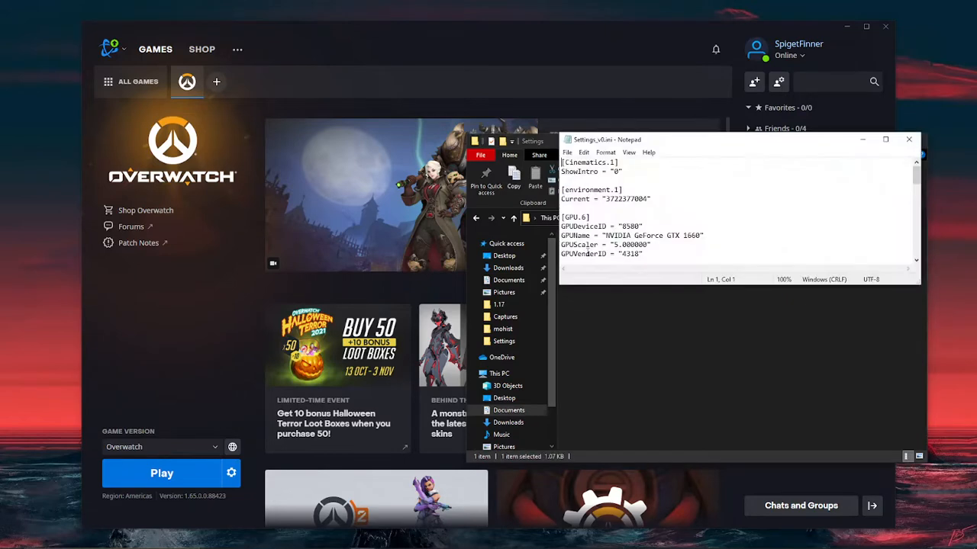
{"action": "left_click", "coordinate": [885, 139]}
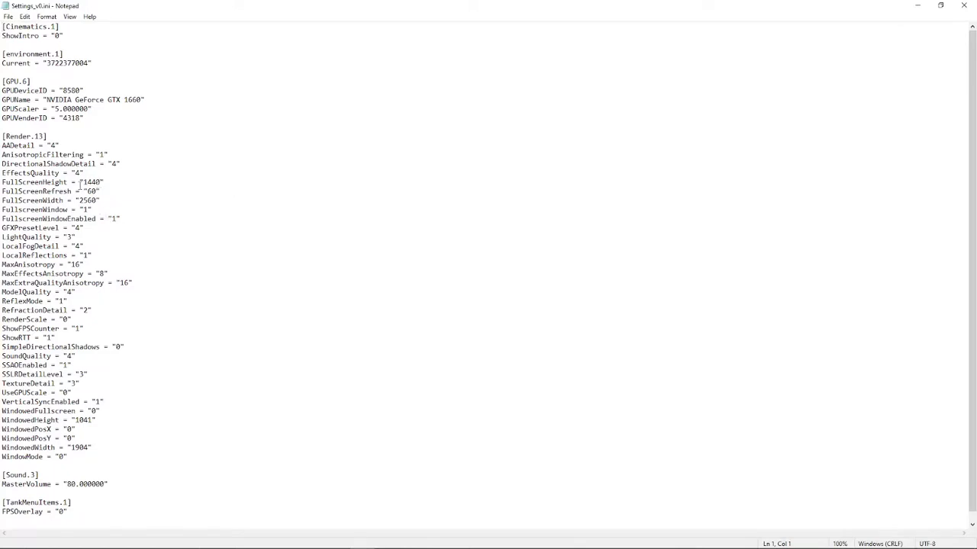
Change FullScreenHeight to 1080 and FullScreenWidth to 1920, then save the file
{"action": "left_click_drag", "start_coordinate": [104, 181], "coordinate": [88, 191]}
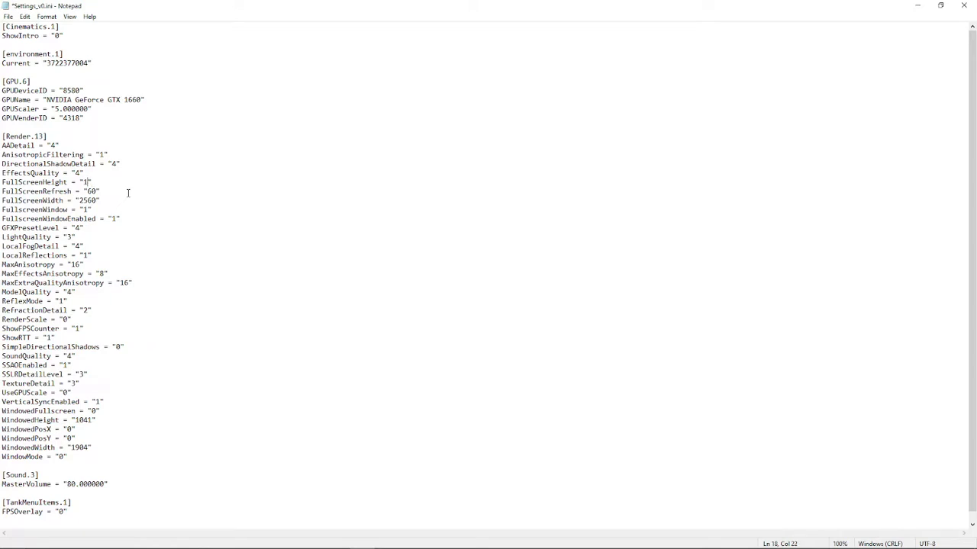
{"action": "type", "text": "080"}
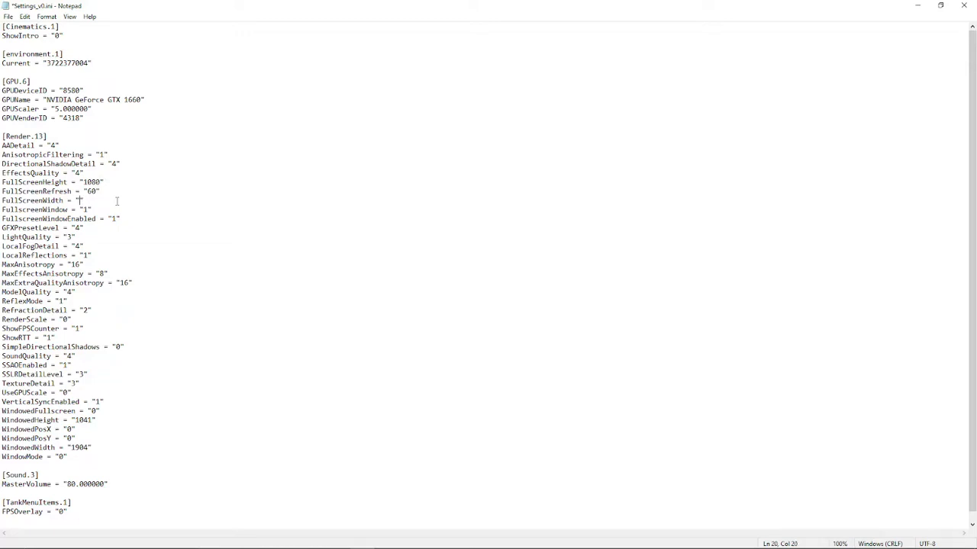
{"action": "type", "text": "920"}
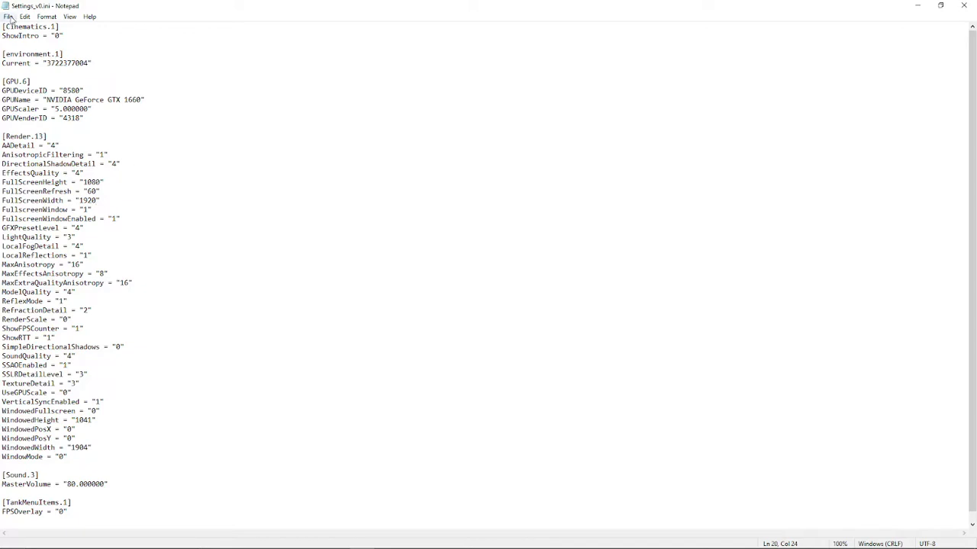
{"action": "left_click", "coordinate": [9, 16]}
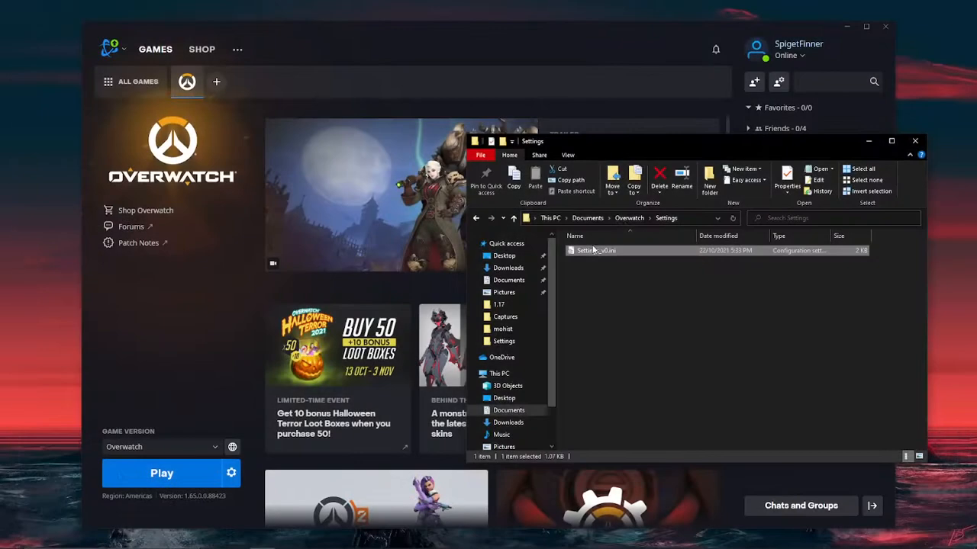
Launch Overwatch from its Battle.net game page with the Play button
{"action": "left_click", "coordinate": [162, 473]}
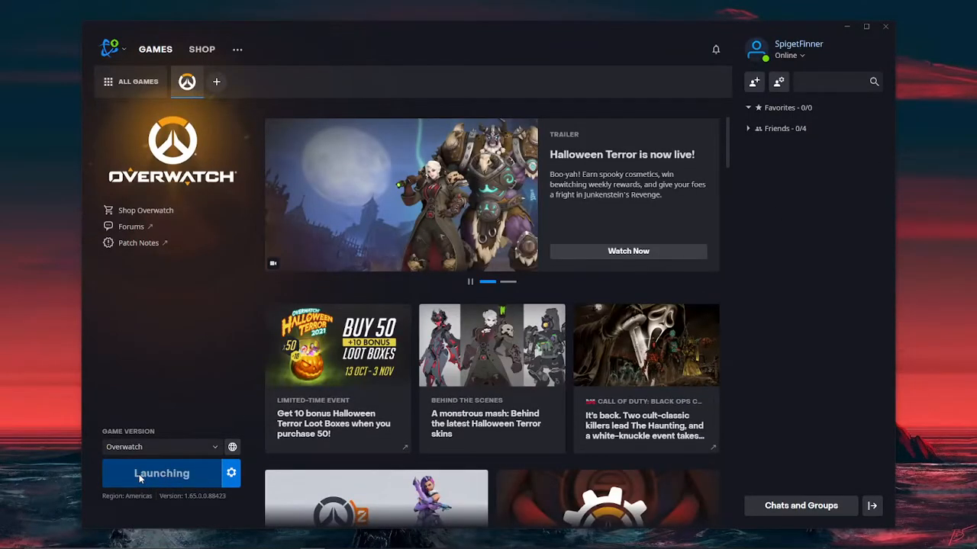
{"action": "left_click", "coordinate": [162, 473]}
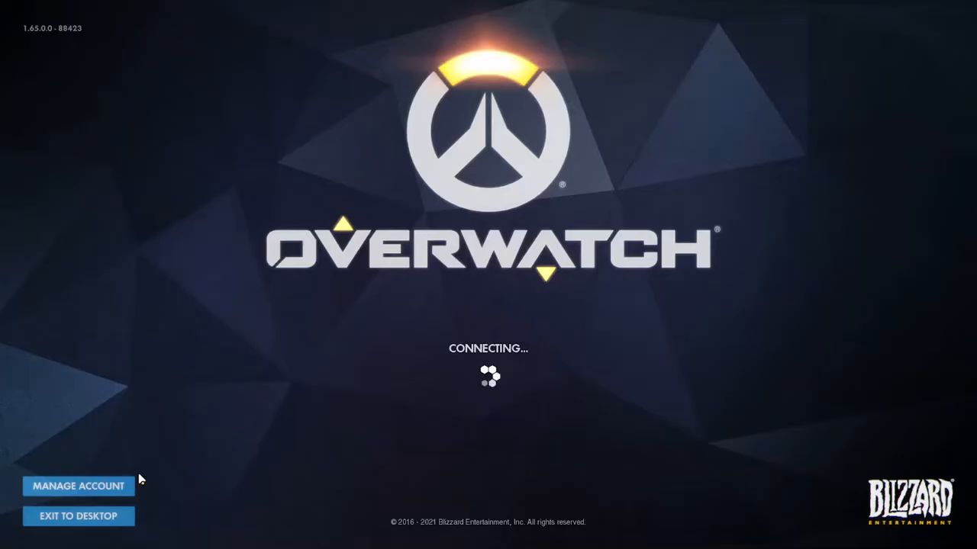